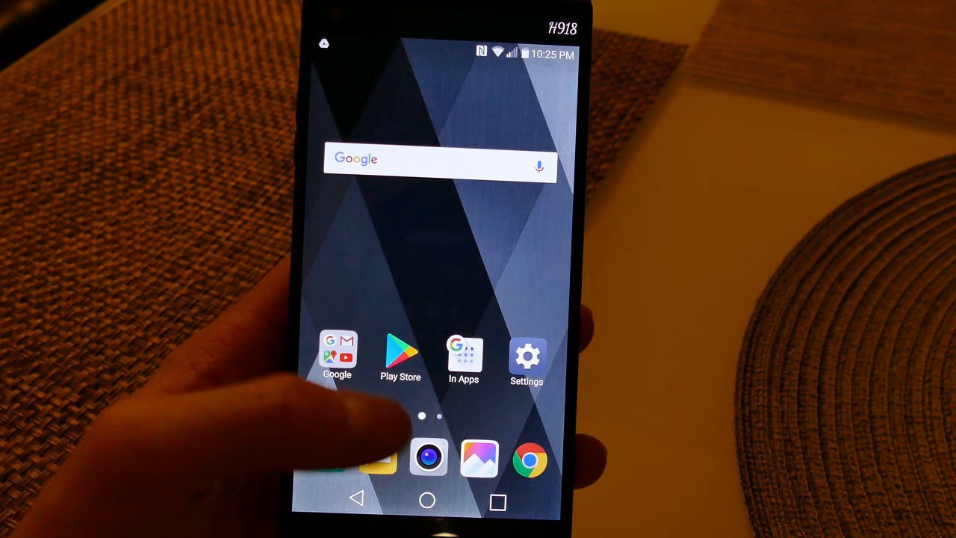
Step: Launch the crashing camera app, close it, and go to the phone's Settings to clear its data
left_click(427, 457)
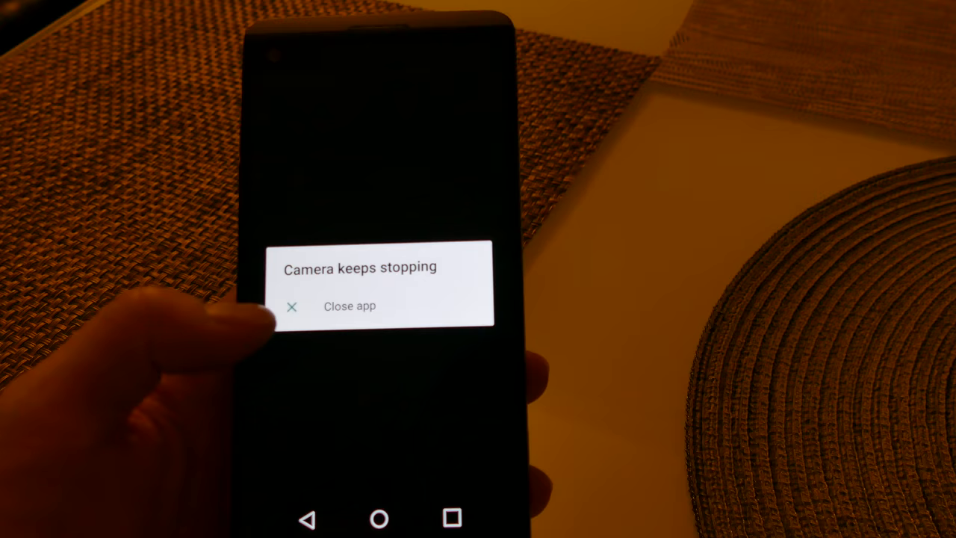
left_click(350, 306)
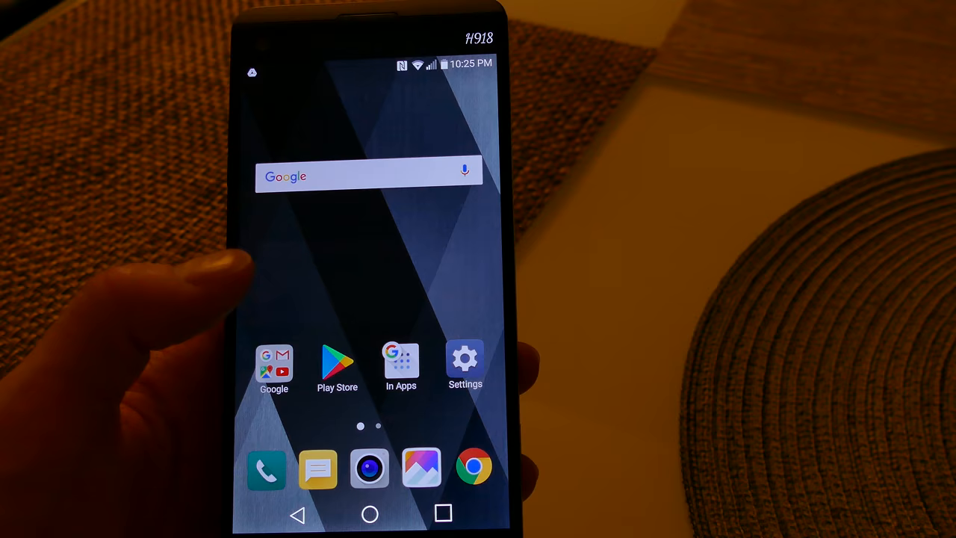
left_click(466, 359)
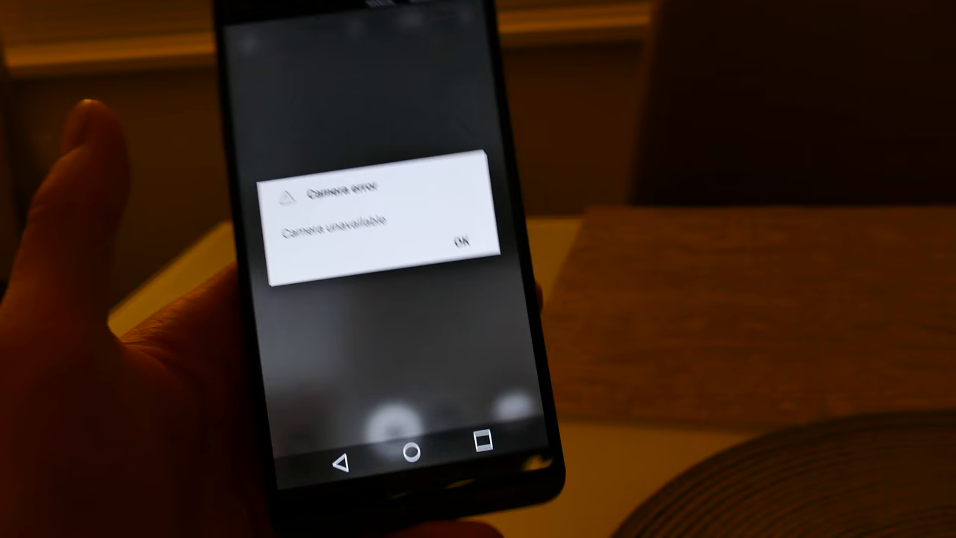
Step: Dismiss the camera-unavailable error, relaunch Camera from the home screen and start a video recording
left_click(462, 242)
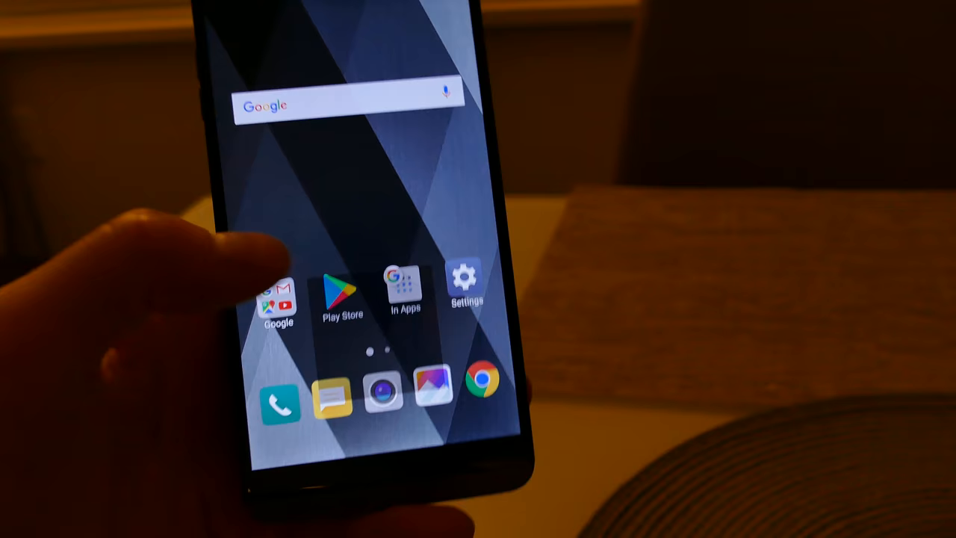
left_click(466, 284)
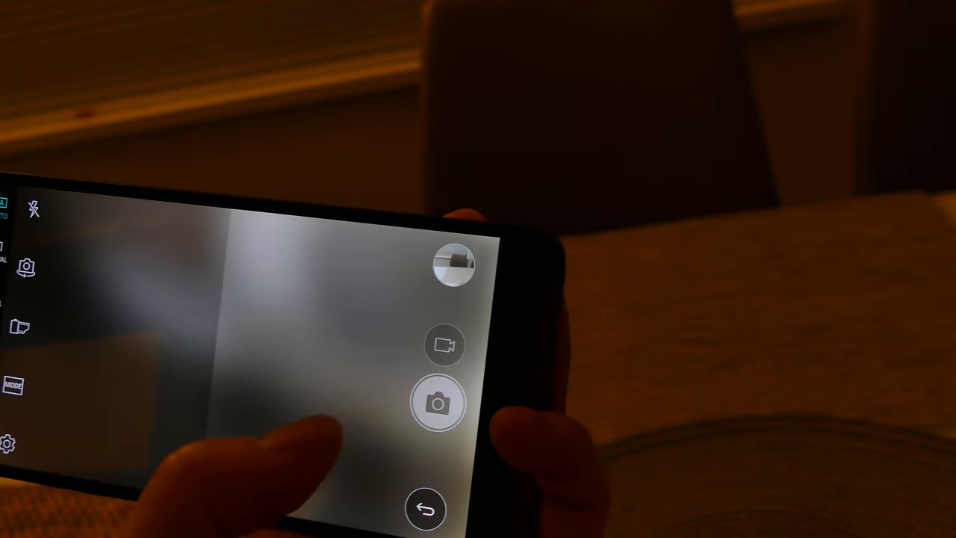
left_click(444, 343)
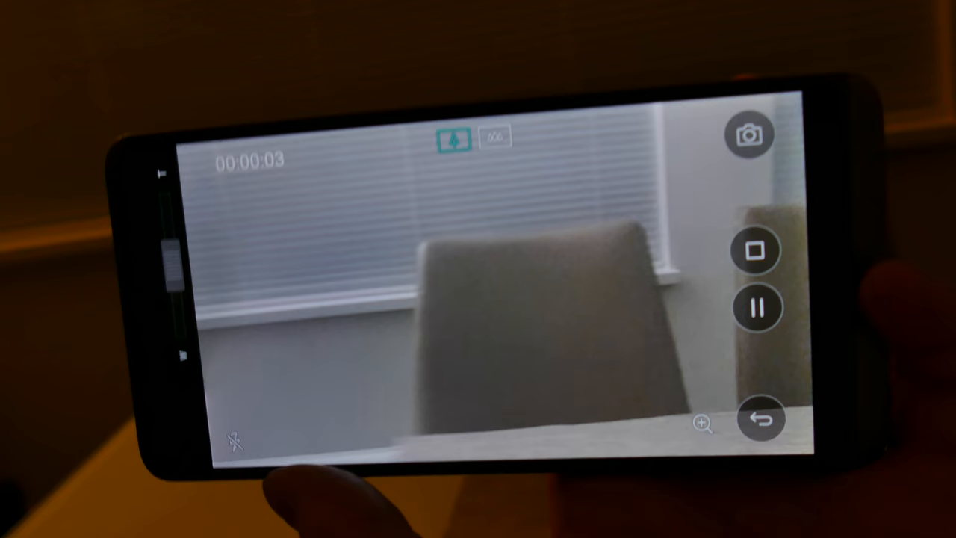